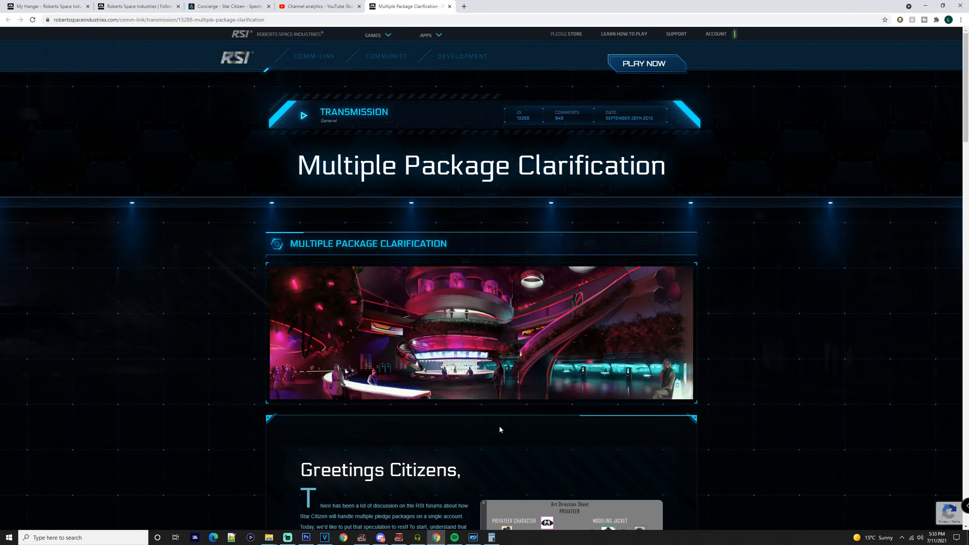
{"action": "mouse_move", "coordinate": [425, 396]}
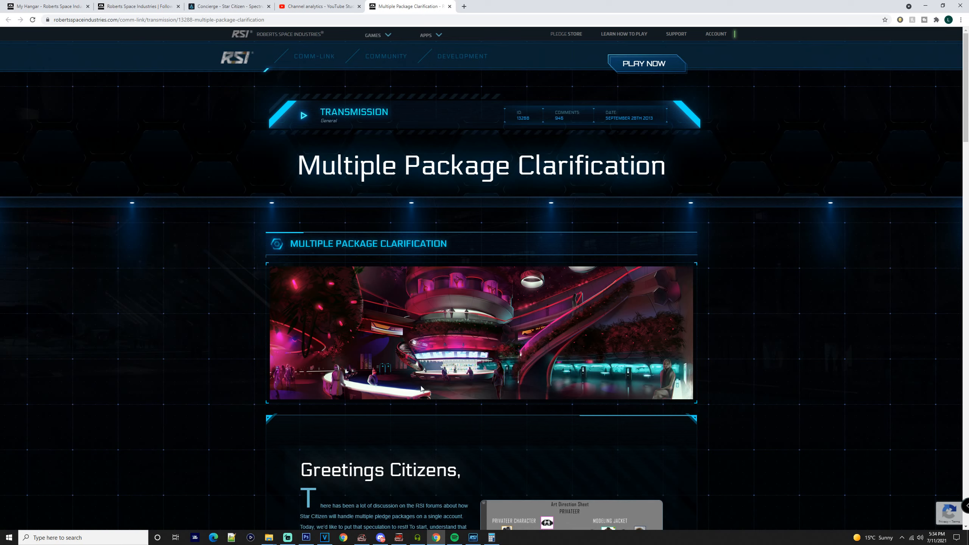
{"action": "left_click", "coordinate": [229, 6]}
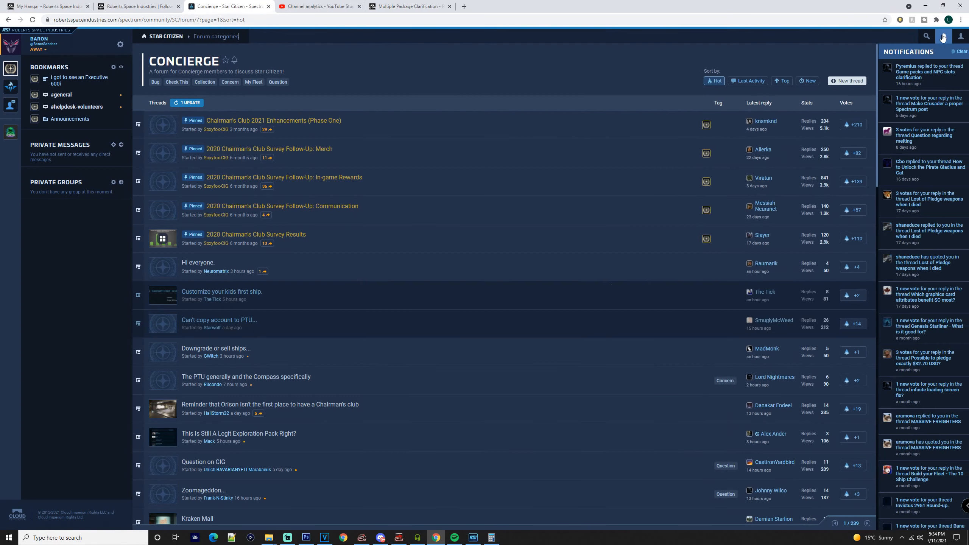
{"action": "left_click", "coordinate": [930, 71]}
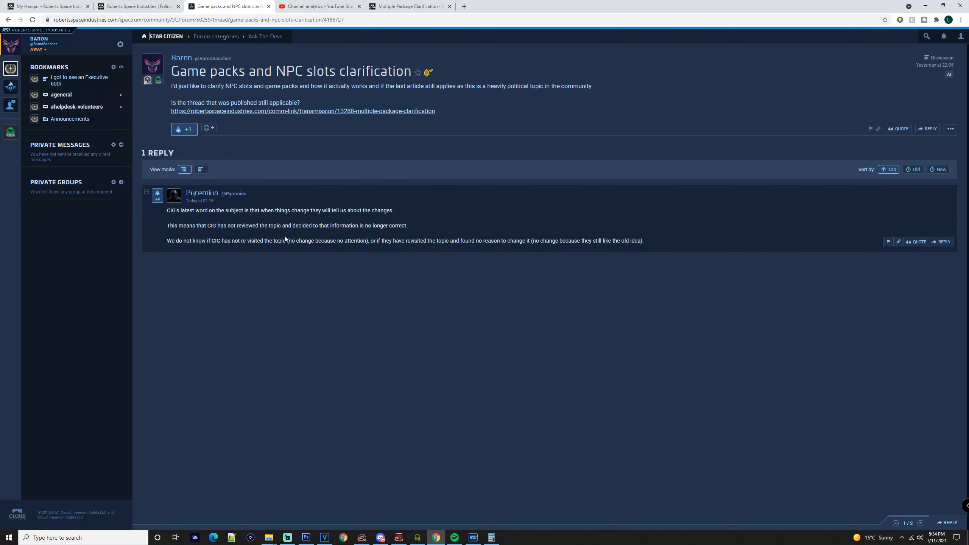
{"action": "mouse_move", "coordinate": [177, 239]}
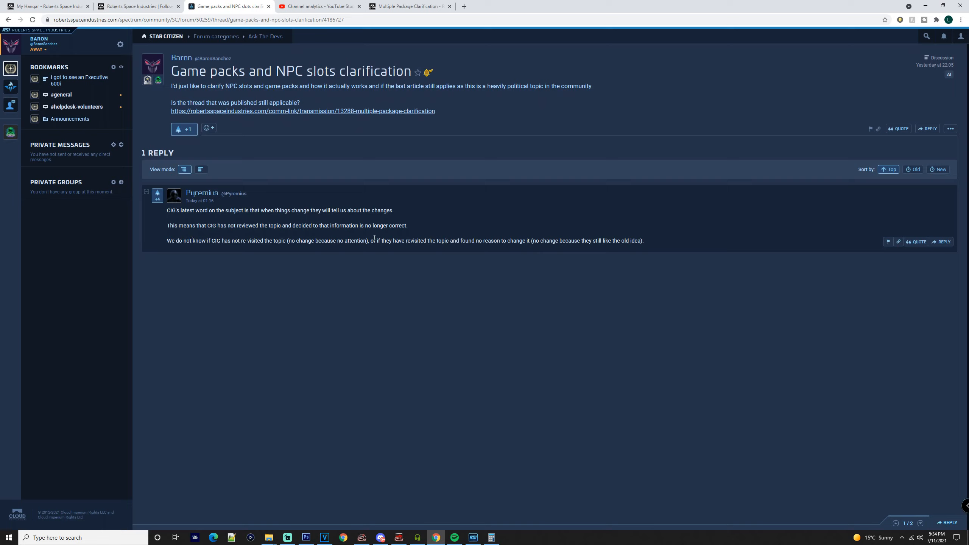
{"action": "mouse_move", "coordinate": [400, 236]}
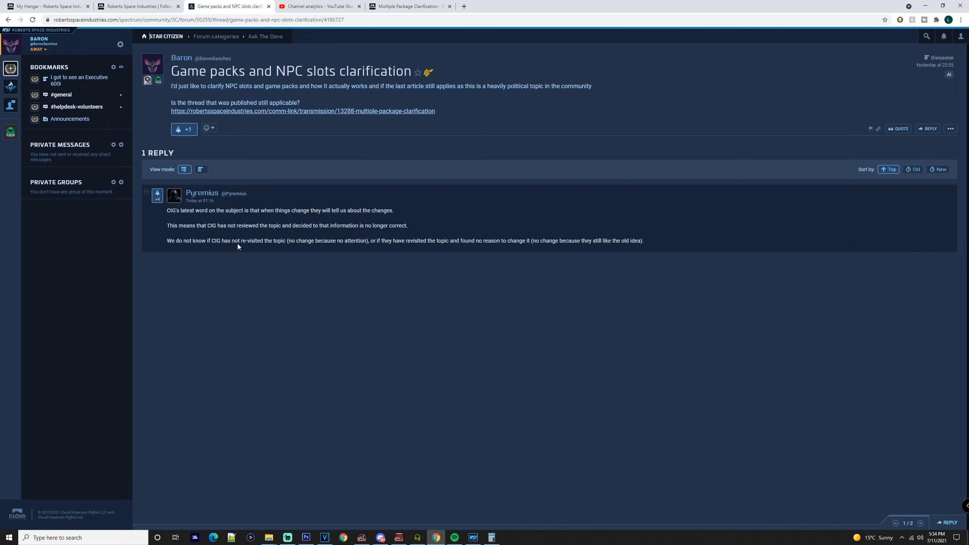
{"action": "mouse_move", "coordinate": [409, 6]}
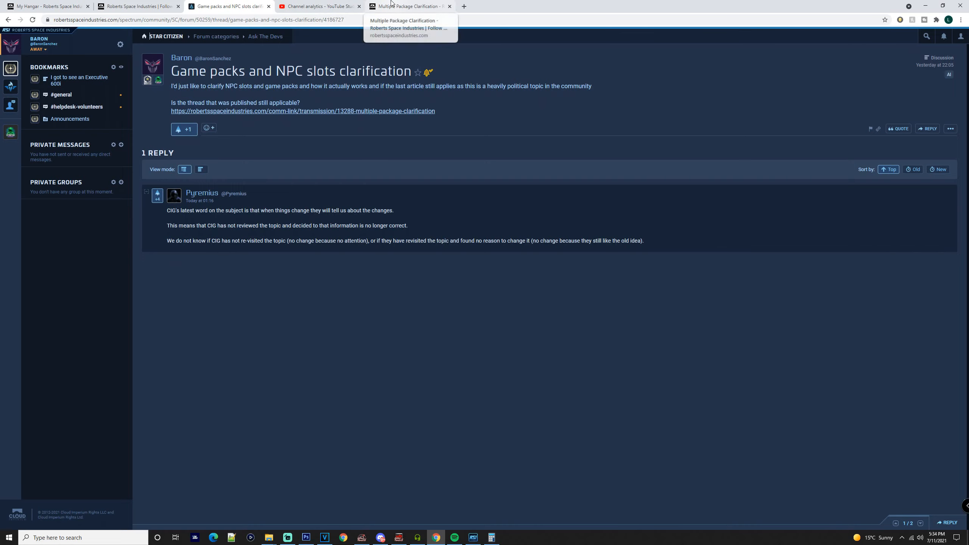
Return to the Multiple Package Clarification article and read down through Gifting Game Characters.
{"action": "left_click", "coordinate": [408, 6]}
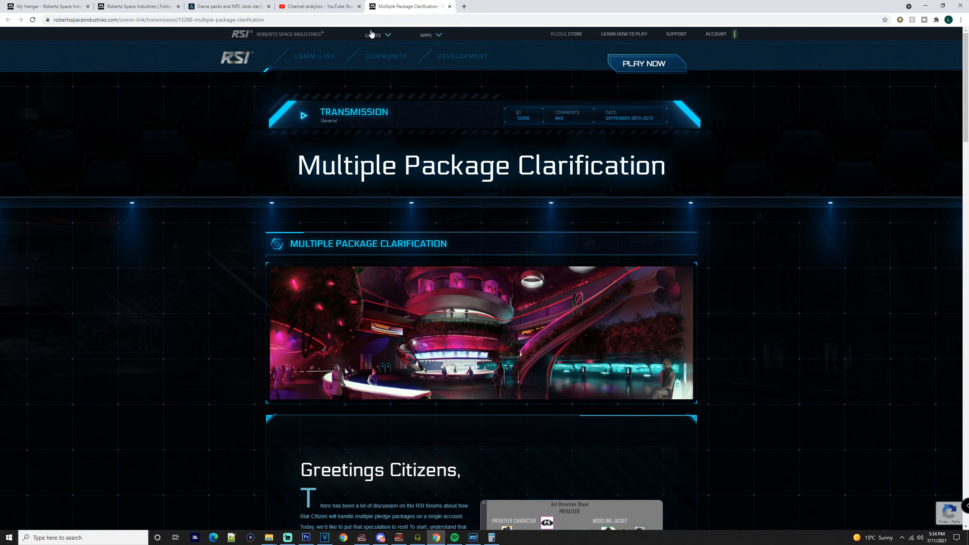
{"action": "scroll", "scroll_direction": "down", "scroll_amount": 3}
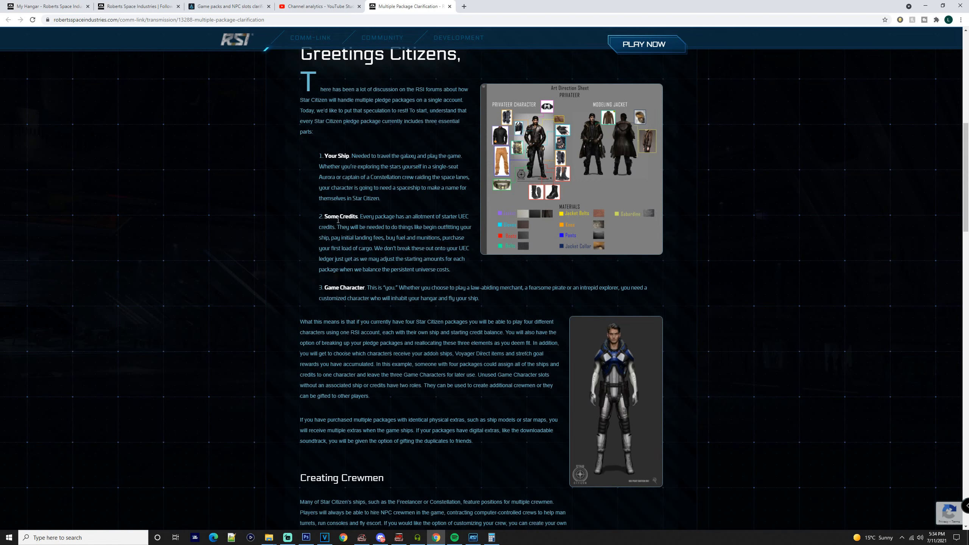
{"action": "scroll", "scroll_direction": "down", "scroll_amount": 3}
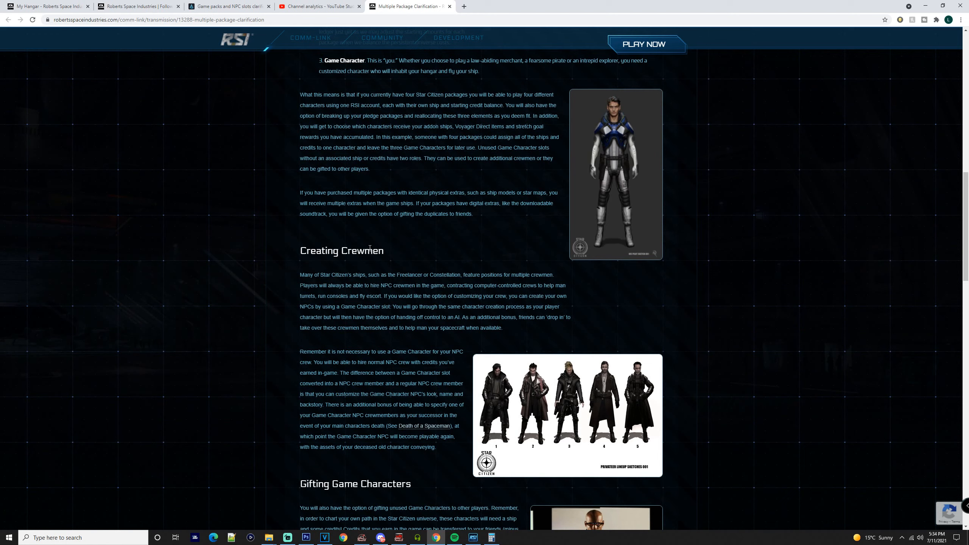
{"action": "mouse_move", "coordinate": [432, 293]}
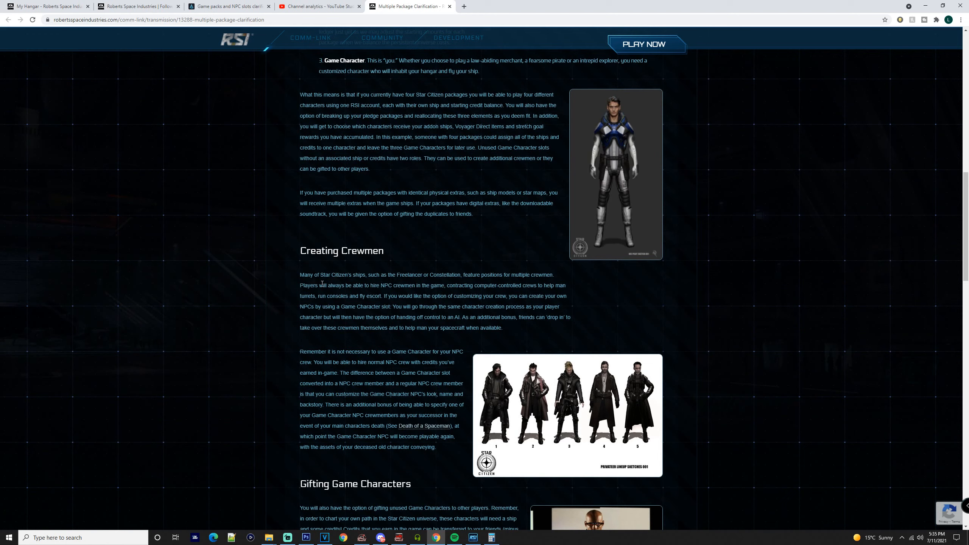
{"action": "mouse_move", "coordinate": [380, 294]}
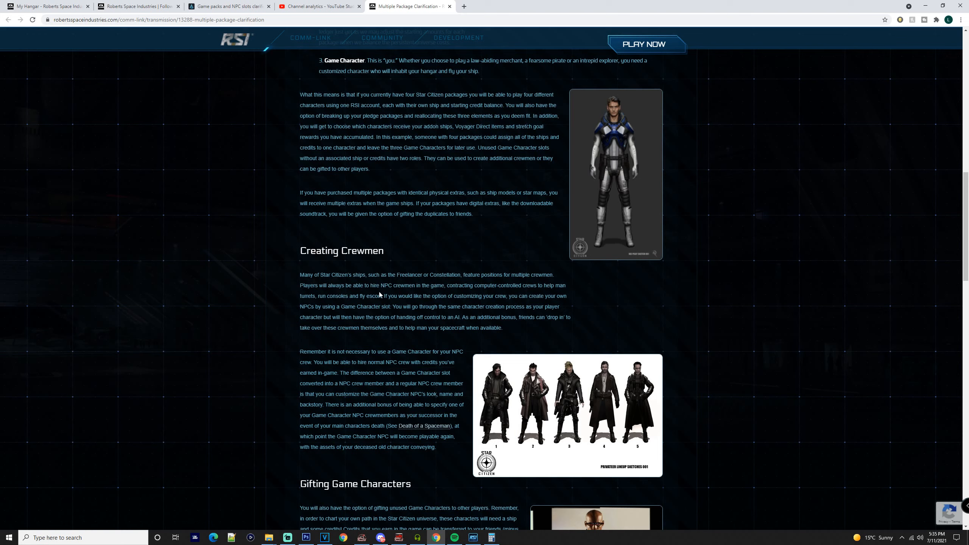
{"action": "mouse_move", "coordinate": [493, 318]}
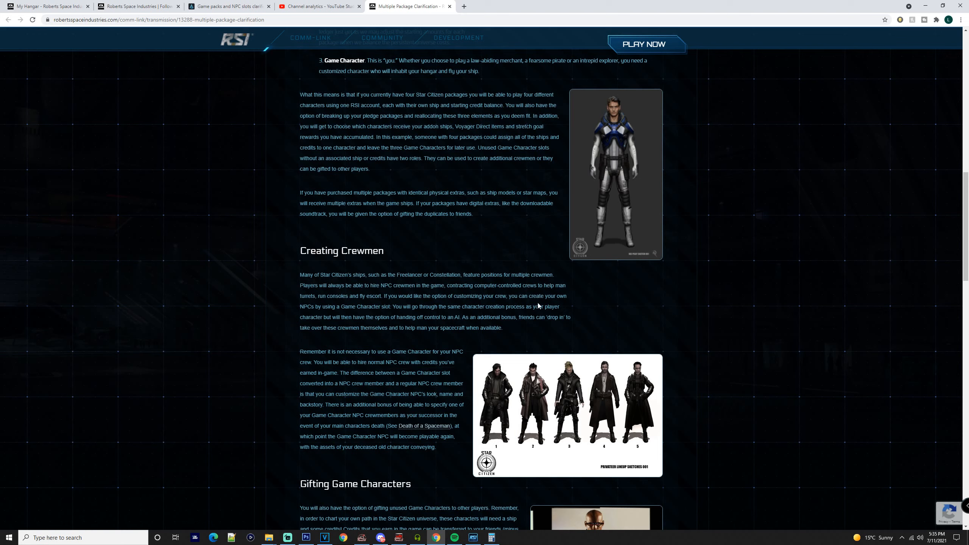
{"action": "mouse_move", "coordinate": [495, 328]}
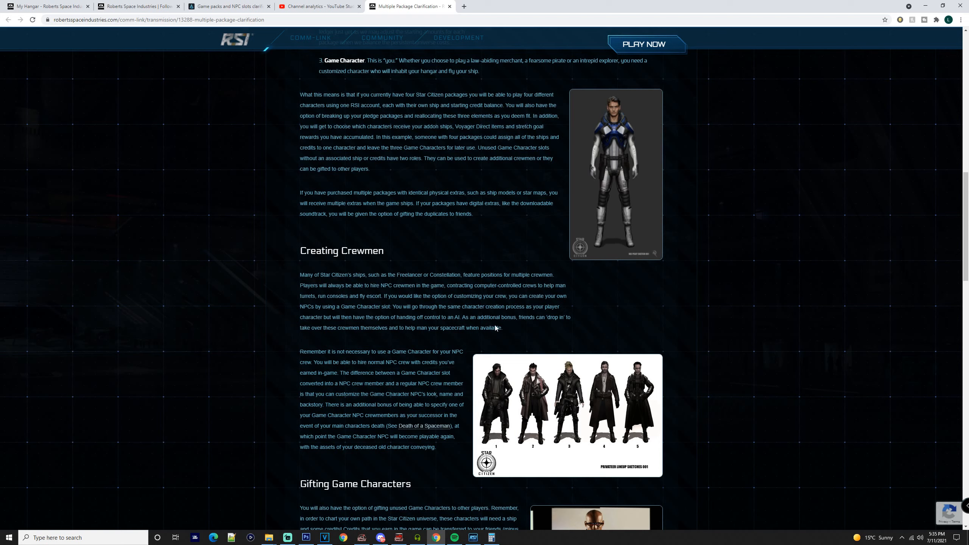
{"action": "mouse_move", "coordinate": [523, 346]}
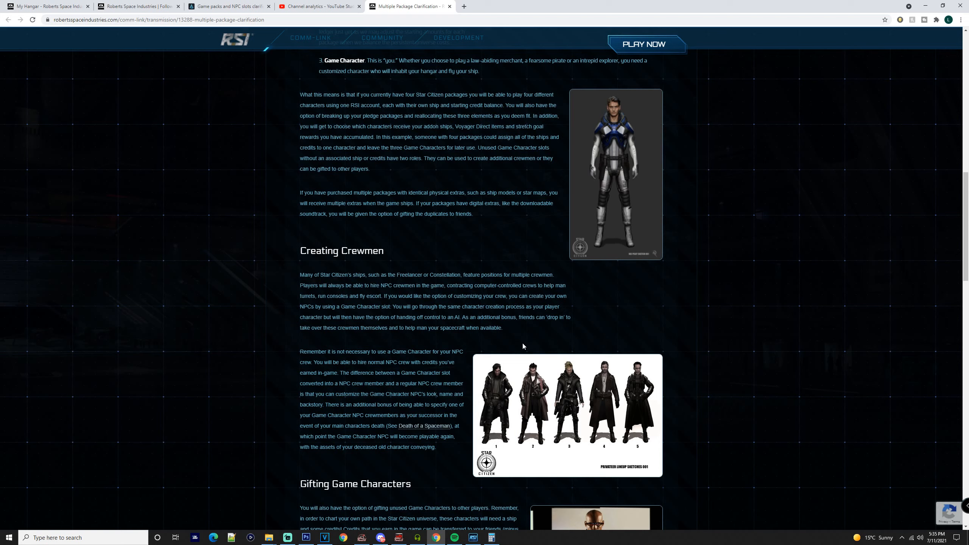
{"action": "scroll", "scroll_direction": "down", "scroll_amount": 3}
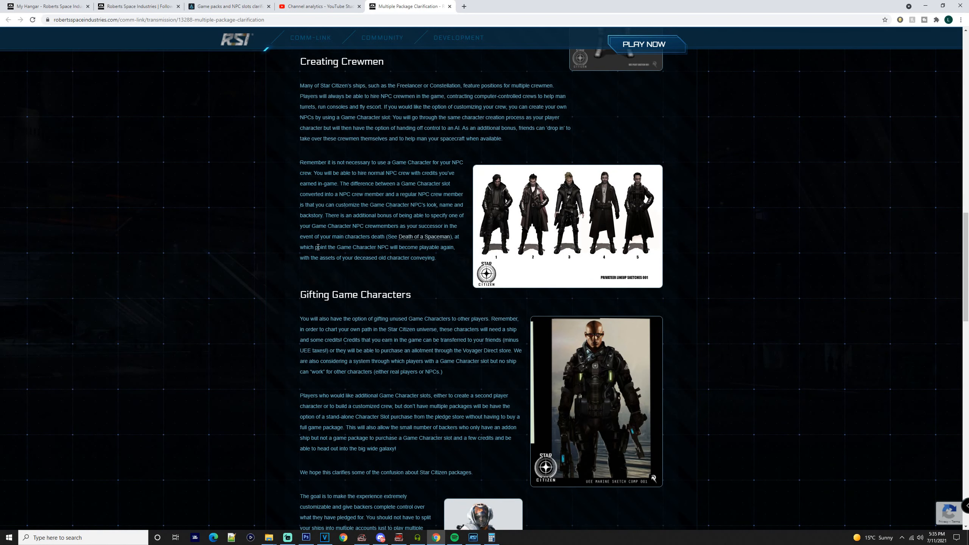
{"action": "mouse_move", "coordinate": [424, 239]}
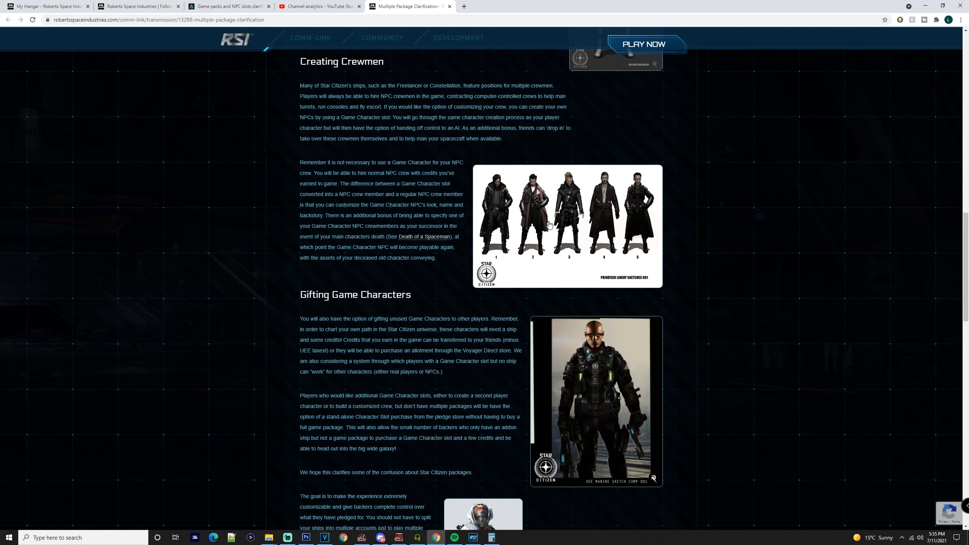
{"action": "scroll", "scroll_direction": "down", "scroll_amount": 3}
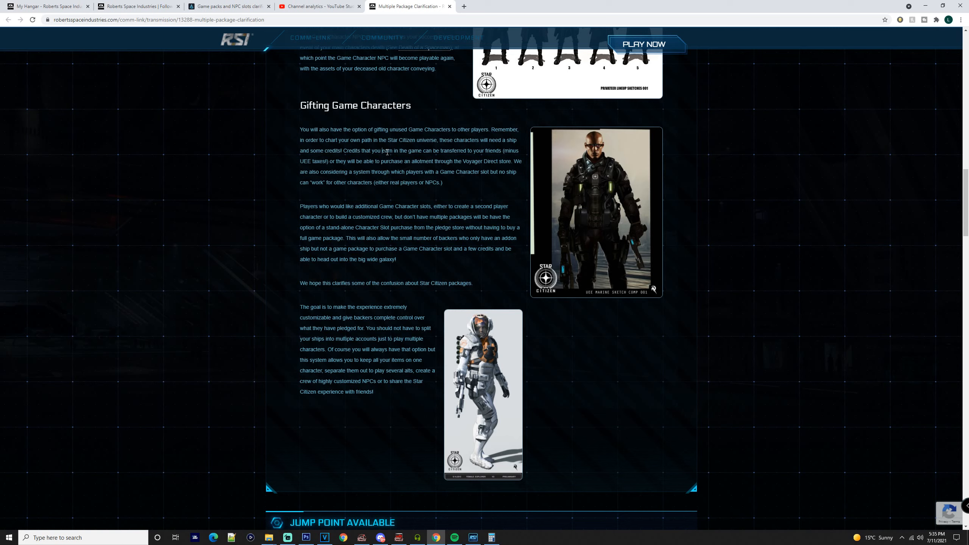
{"action": "scroll", "scroll_direction": "down", "scroll_amount": 3}
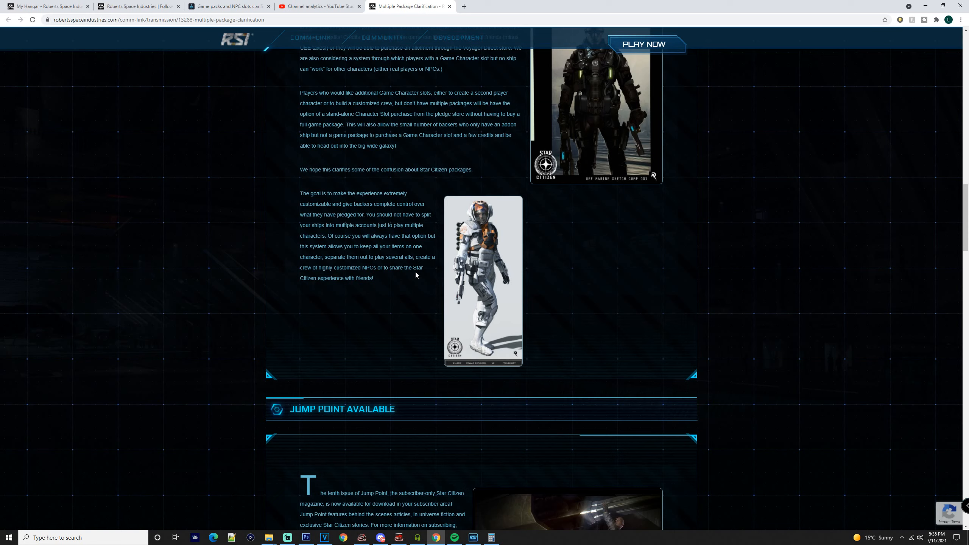
{"action": "scroll", "scroll_direction": "up", "scroll_amount": 3}
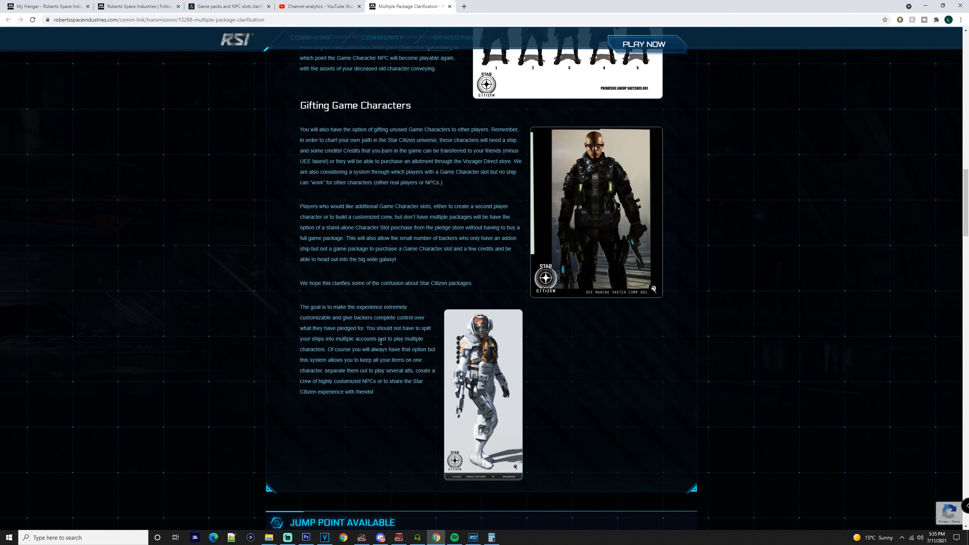
{"action": "scroll", "scroll_direction": "down", "scroll_amount": 3}
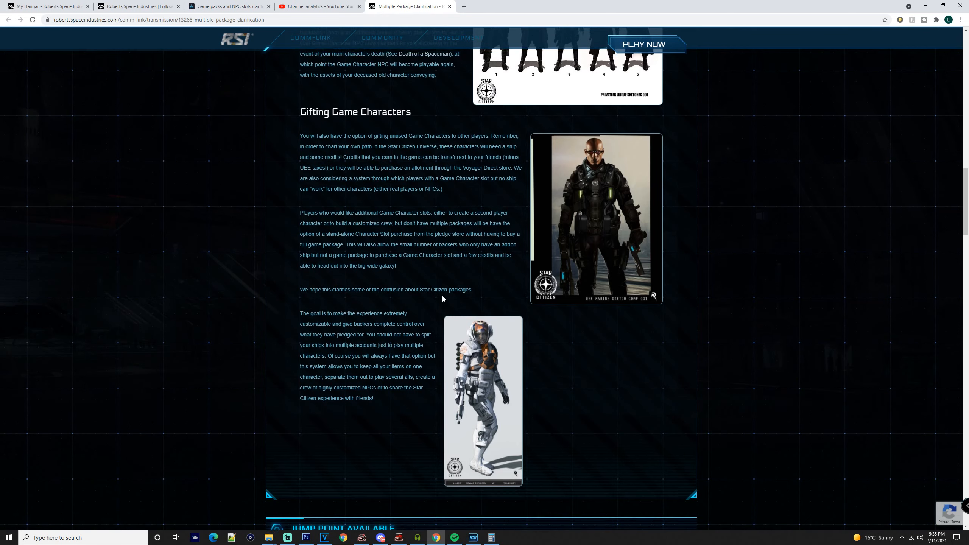
{"action": "scroll", "scroll_direction": "up", "scroll_amount": 3}
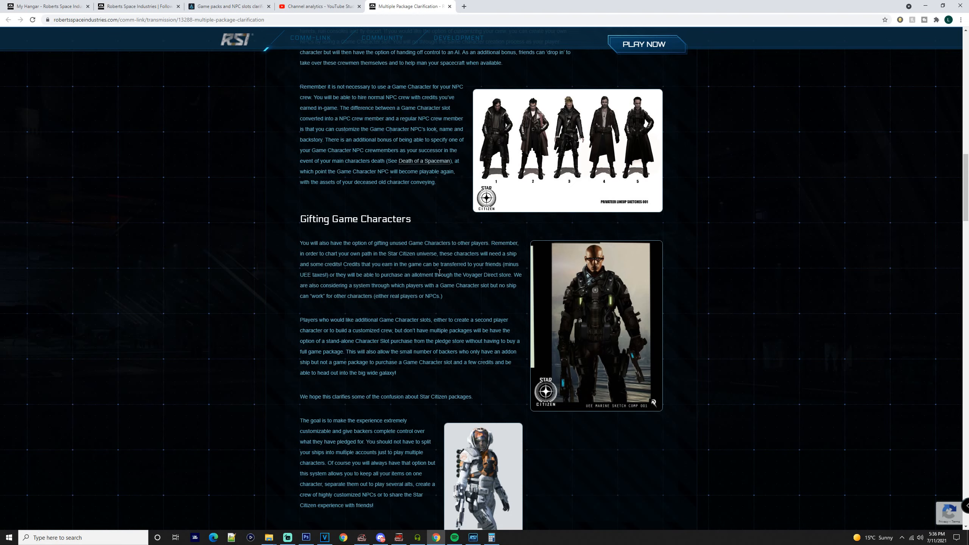
{"action": "scroll", "scroll_direction": "up", "scroll_amount": 3}
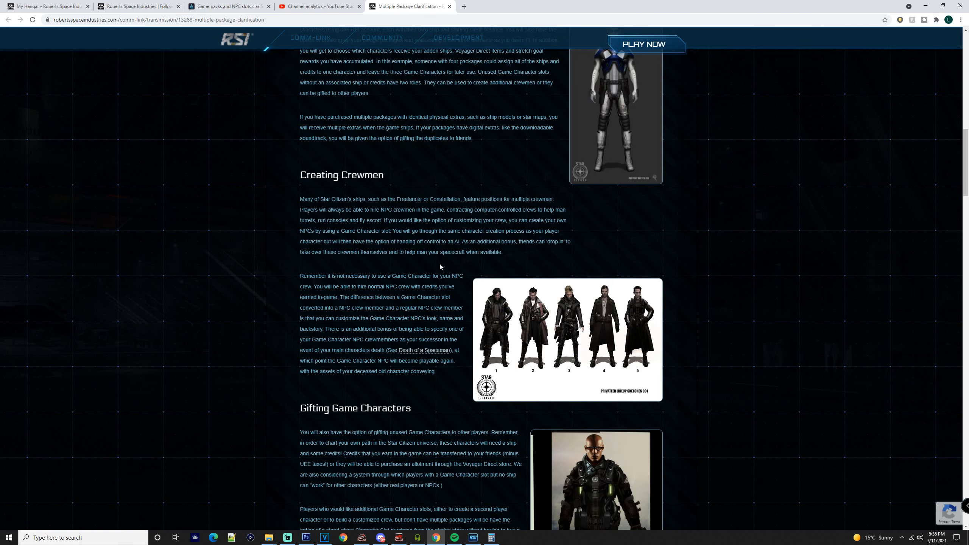
{"action": "mouse_move", "coordinate": [418, 260]}
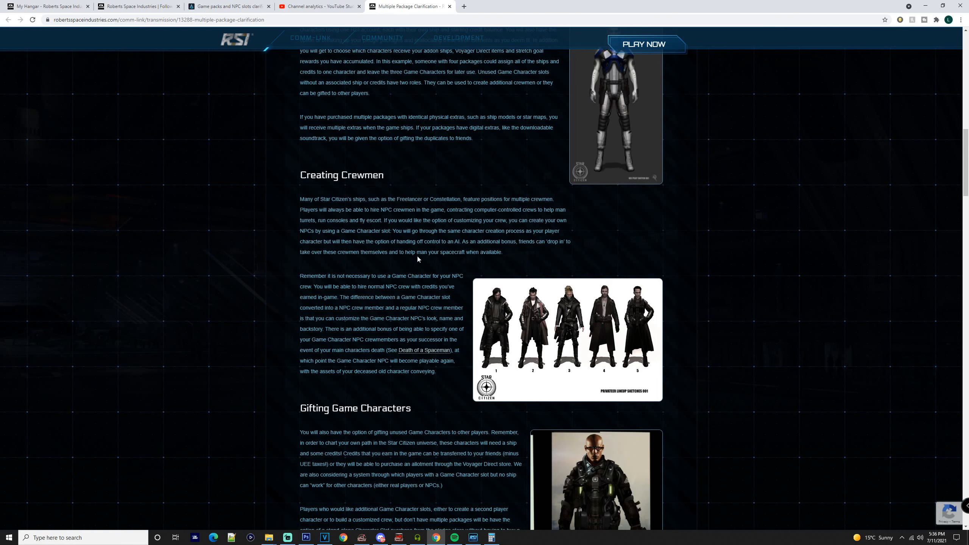
{"action": "scroll", "scroll_direction": "down", "scroll_amount": 3}
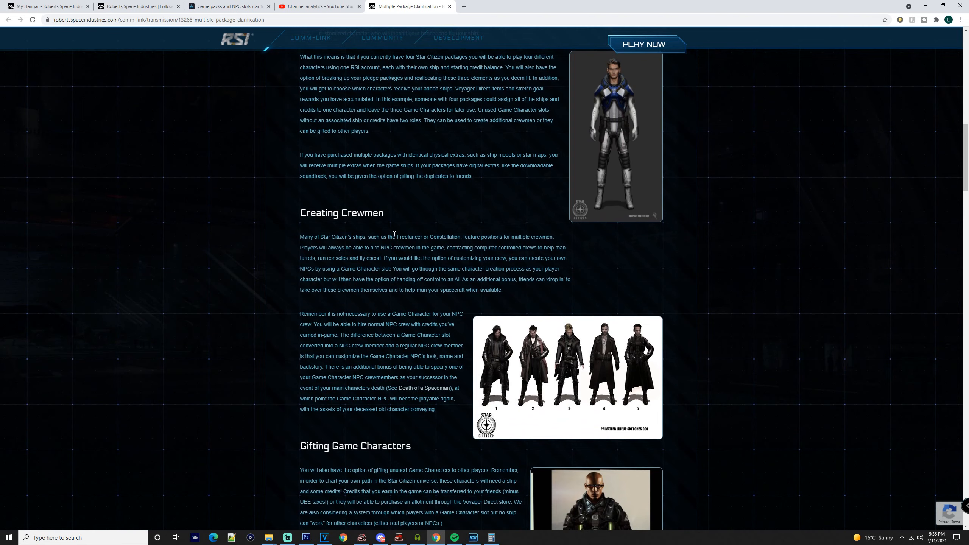
{"action": "scroll", "scroll_direction": "up", "scroll_amount": 3}
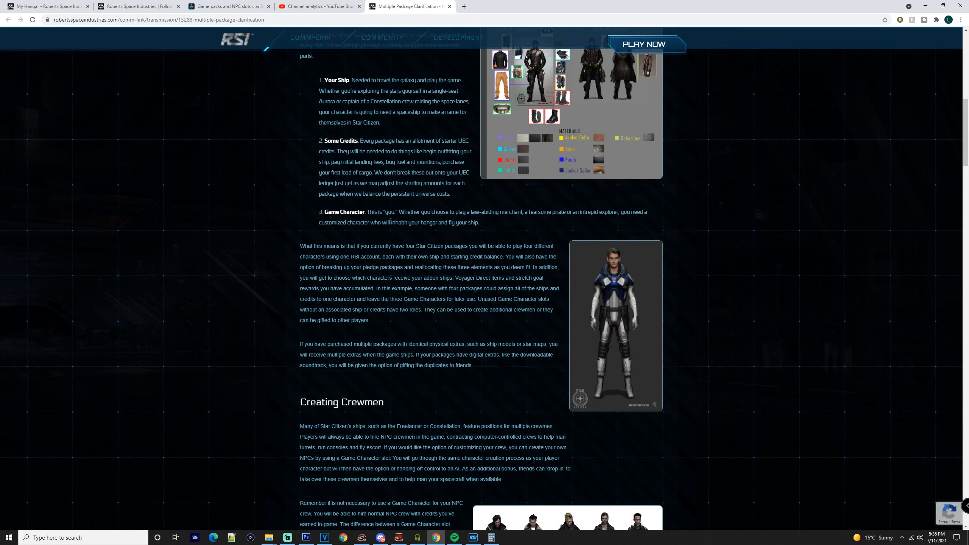
{"action": "scroll", "scroll_direction": "up", "scroll_amount": 3}
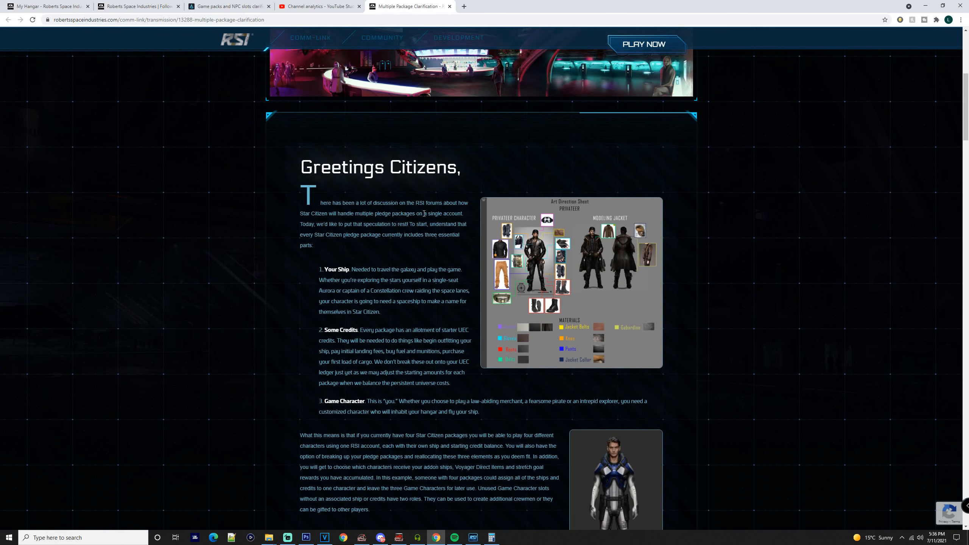
{"action": "scroll", "scroll_direction": "up", "scroll_amount": 3}
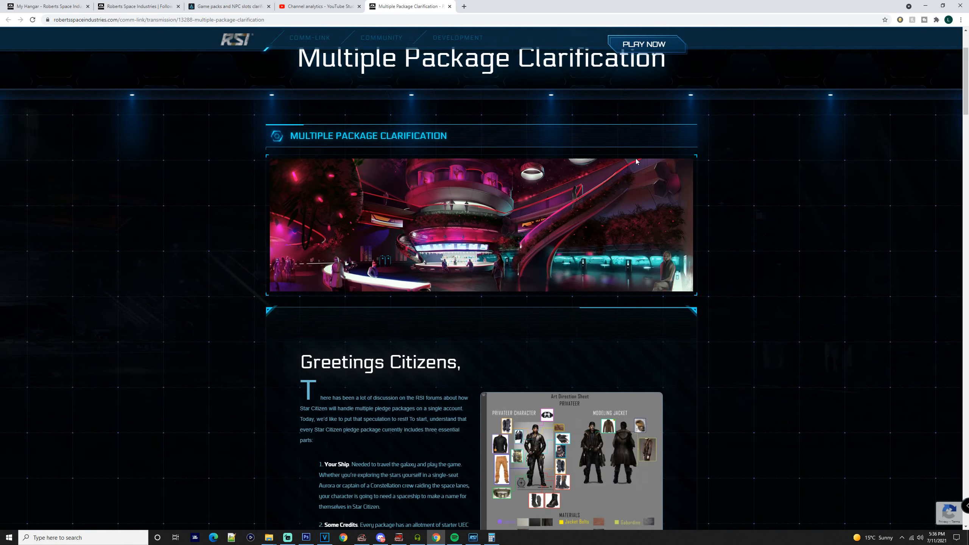
{"action": "scroll", "scroll_direction": "down", "scroll_amount": 3}
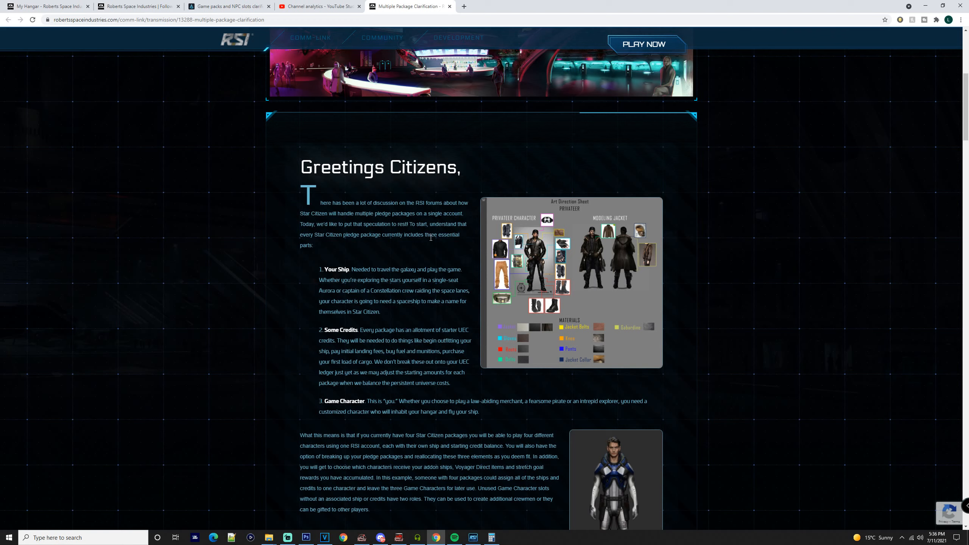
{"action": "mouse_move", "coordinate": [339, 328]}
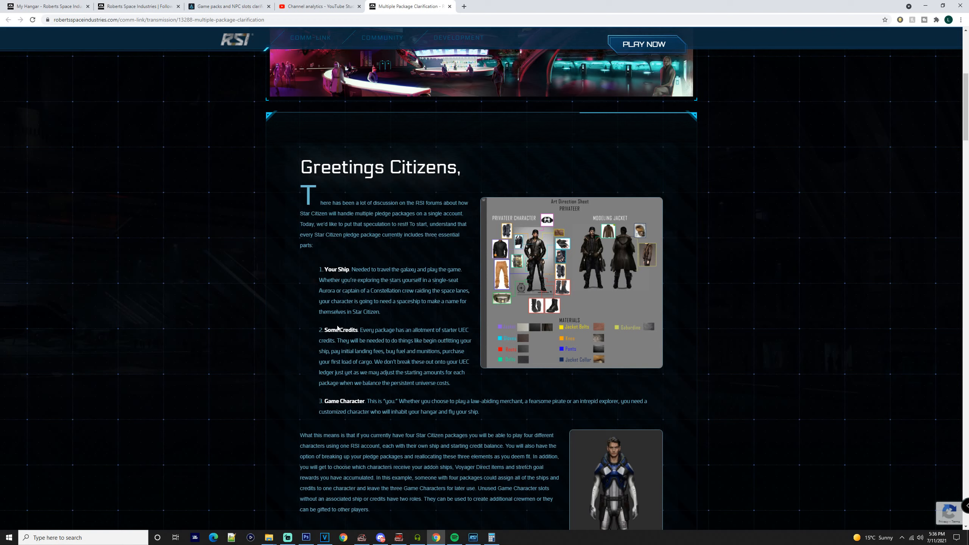
{"action": "mouse_move", "coordinate": [370, 399]}
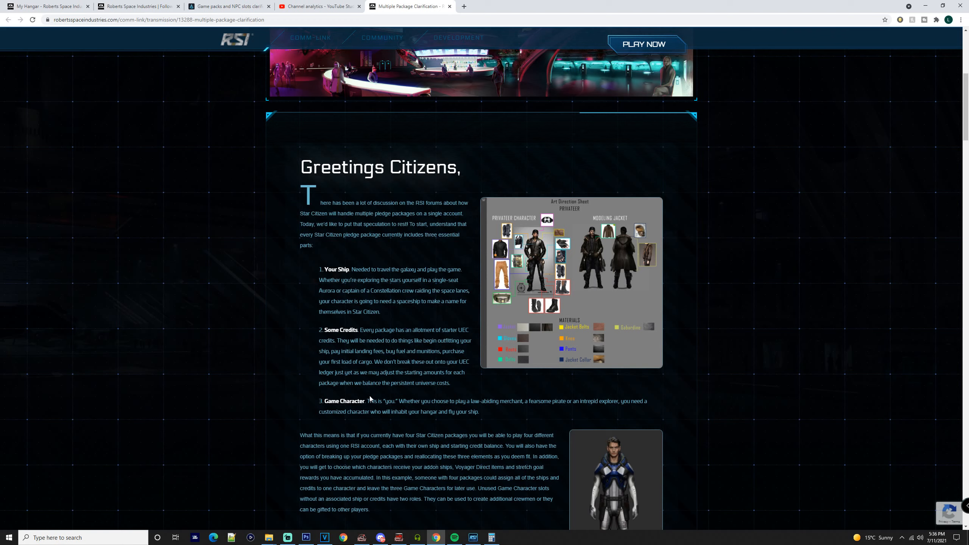
{"action": "mouse_move", "coordinate": [447, 408]}
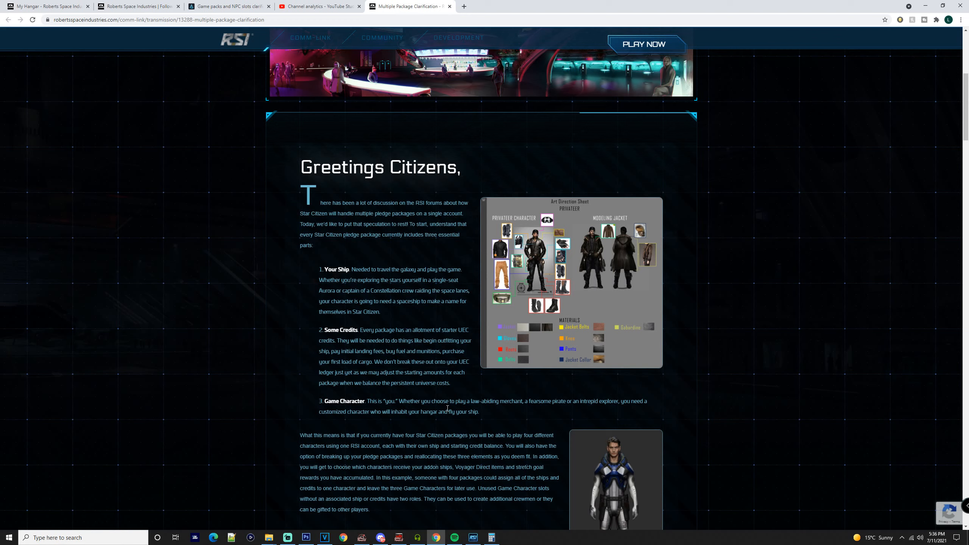
{"action": "scroll", "scroll_direction": "down", "scroll_amount": 3}
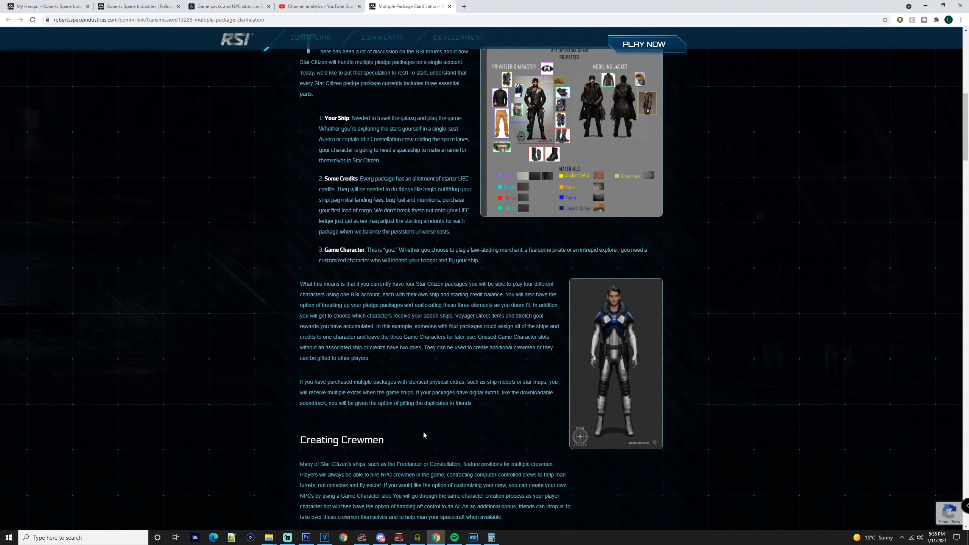
{"action": "scroll", "scroll_direction": "down", "scroll_amount": 3}
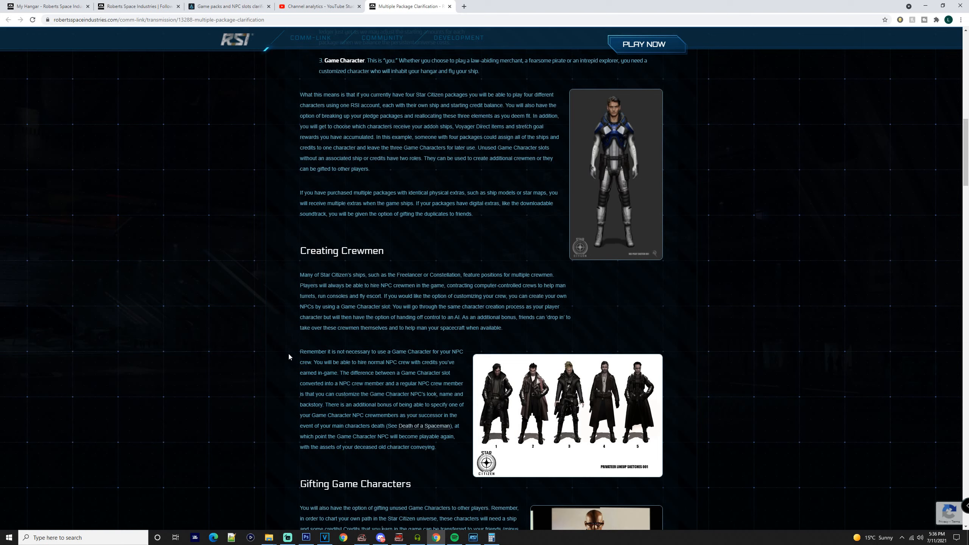
{"action": "scroll", "scroll_direction": "down", "scroll_amount": 3}
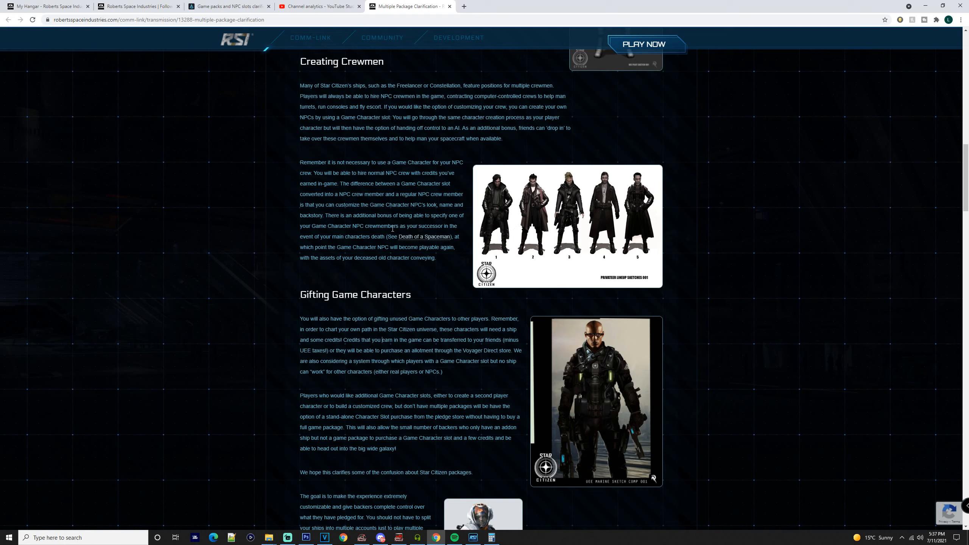
{"action": "scroll", "scroll_direction": "down", "scroll_amount": 3}
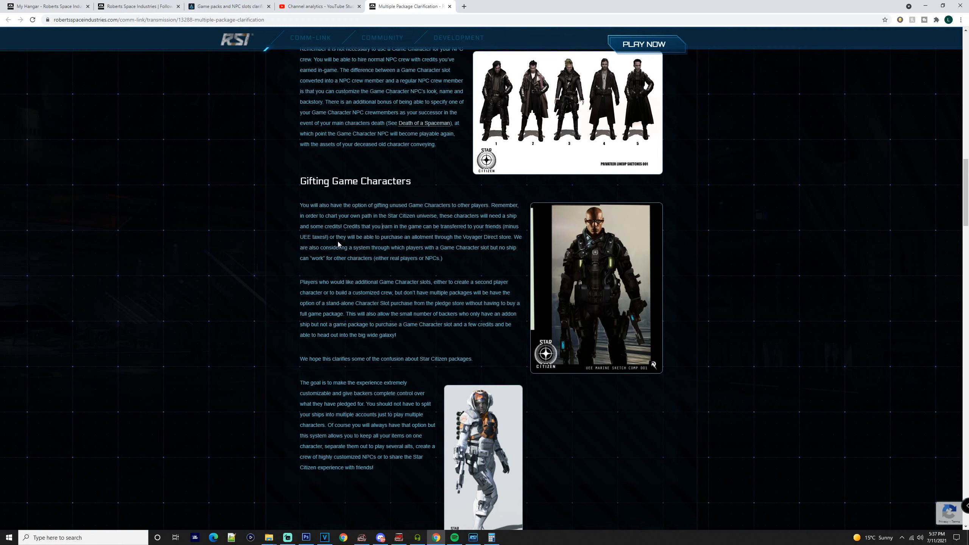
{"action": "scroll", "scroll_direction": "up", "scroll_amount": 3}
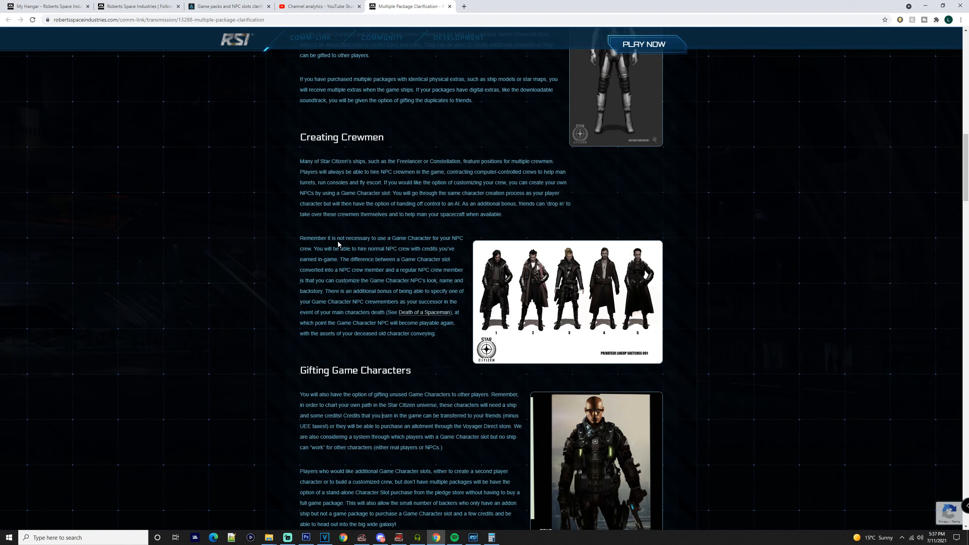
{"action": "mouse_move", "coordinate": [525, 324]}
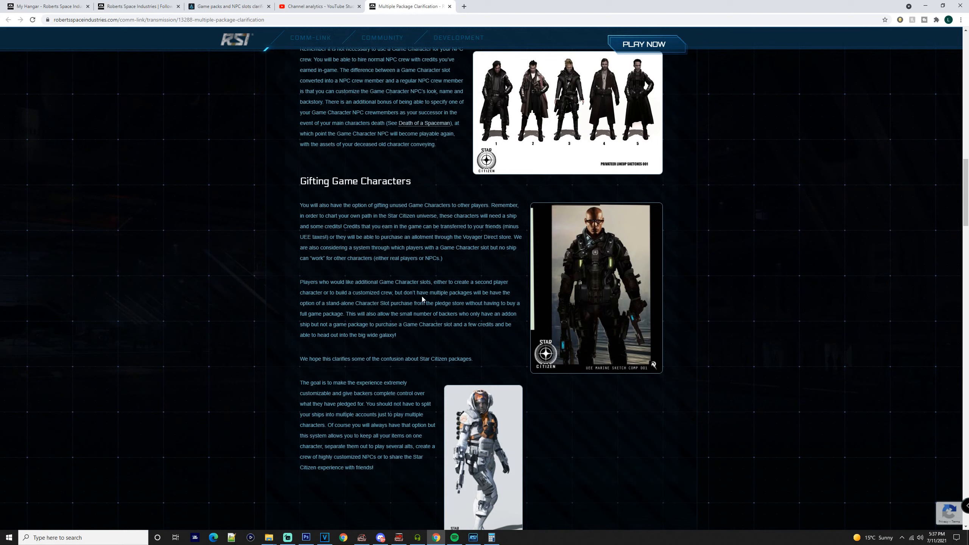
{"action": "mouse_move", "coordinate": [409, 340]}
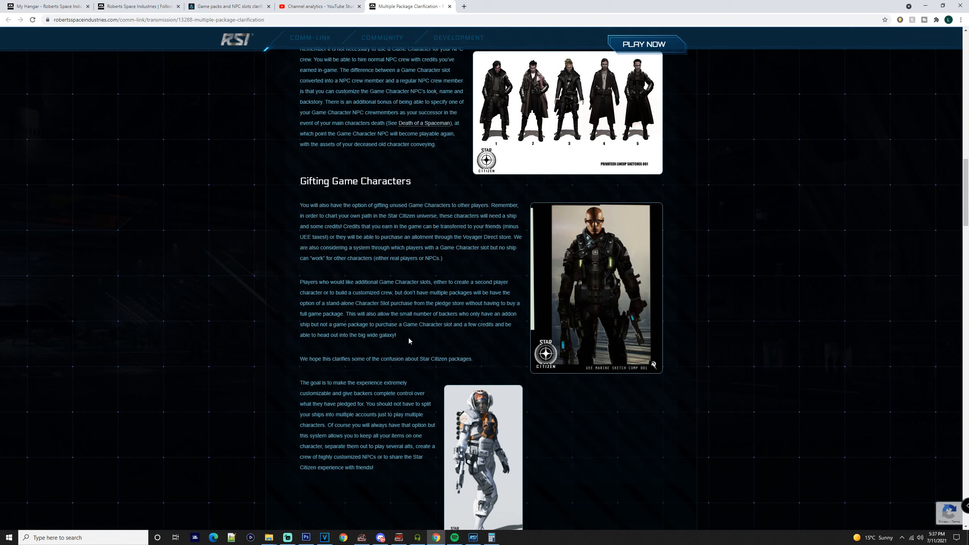
{"action": "mouse_move", "coordinate": [387, 312]}
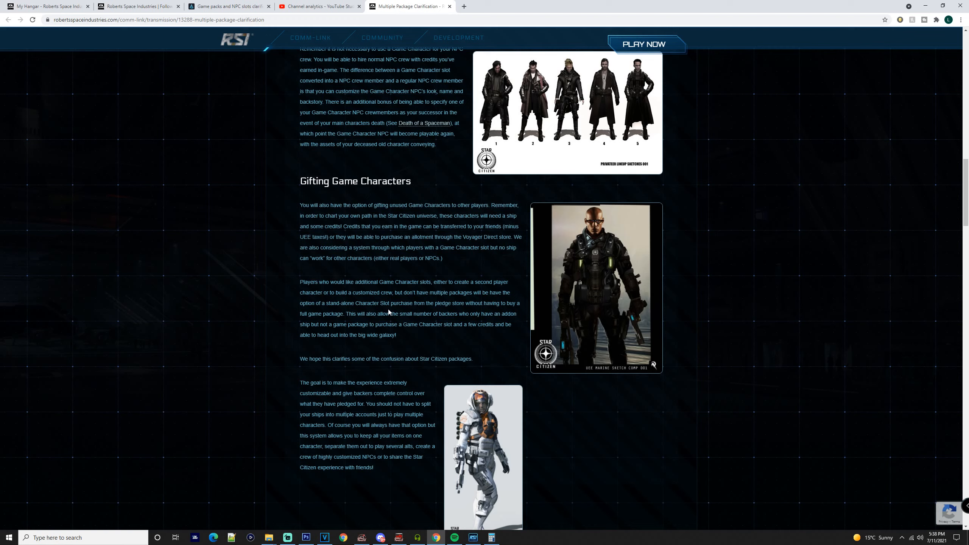
{"action": "mouse_move", "coordinate": [401, 339]}
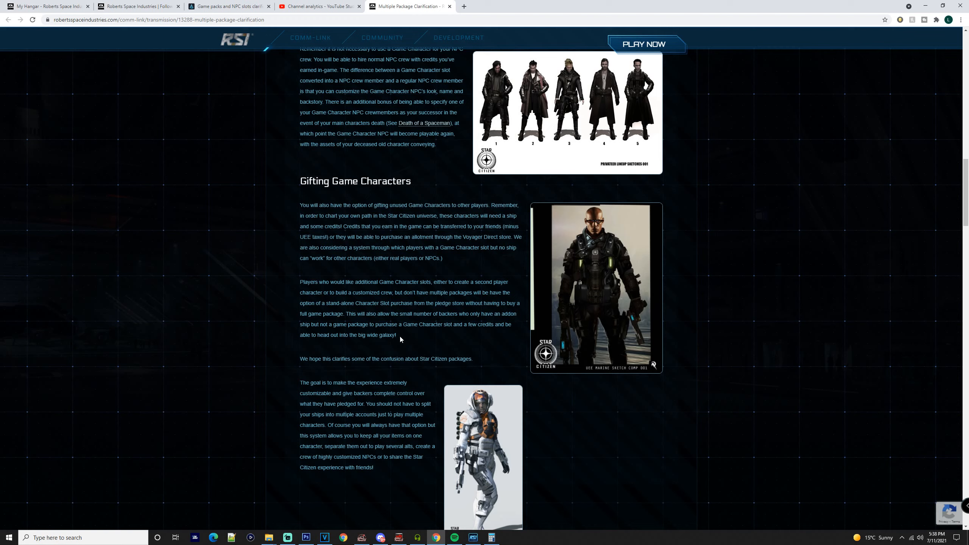
{"action": "mouse_move", "coordinate": [411, 361]}
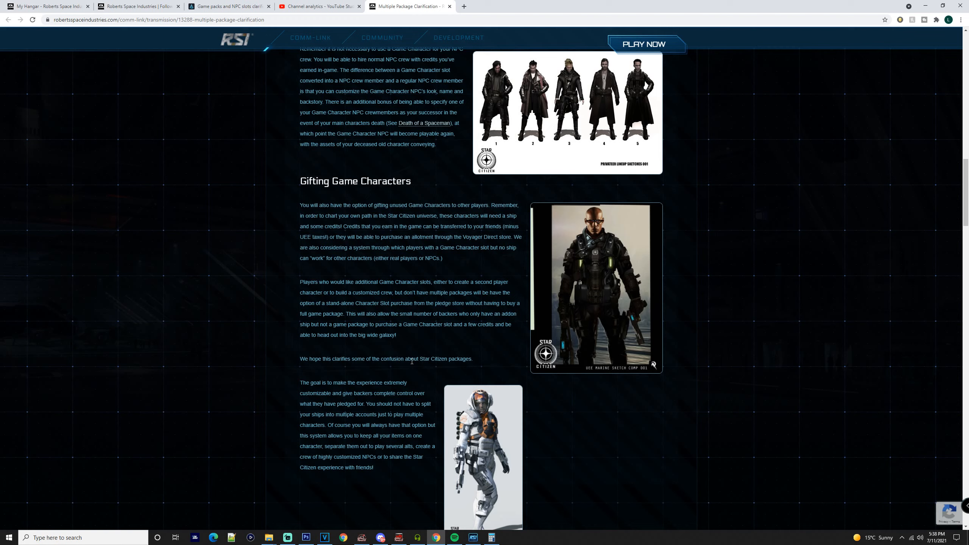
{"action": "mouse_move", "coordinate": [447, 349]}
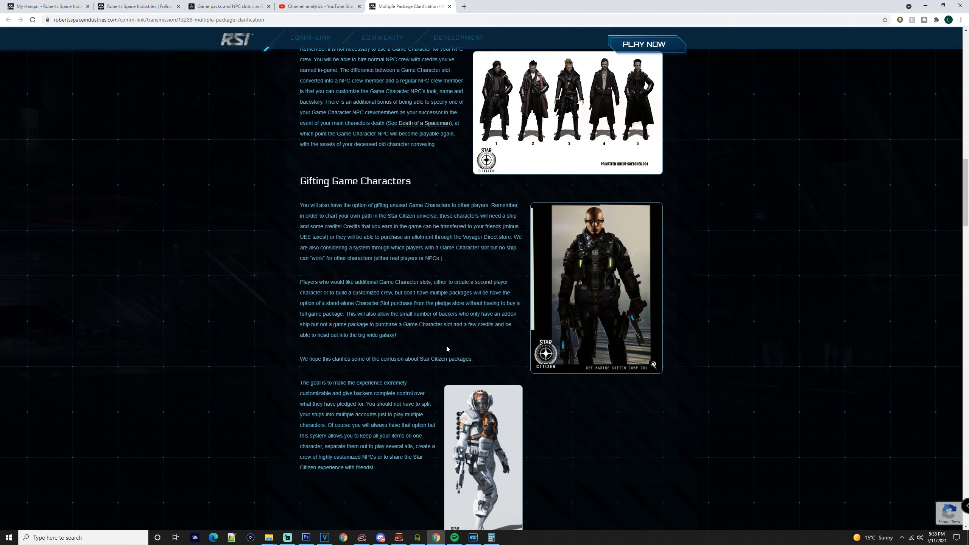